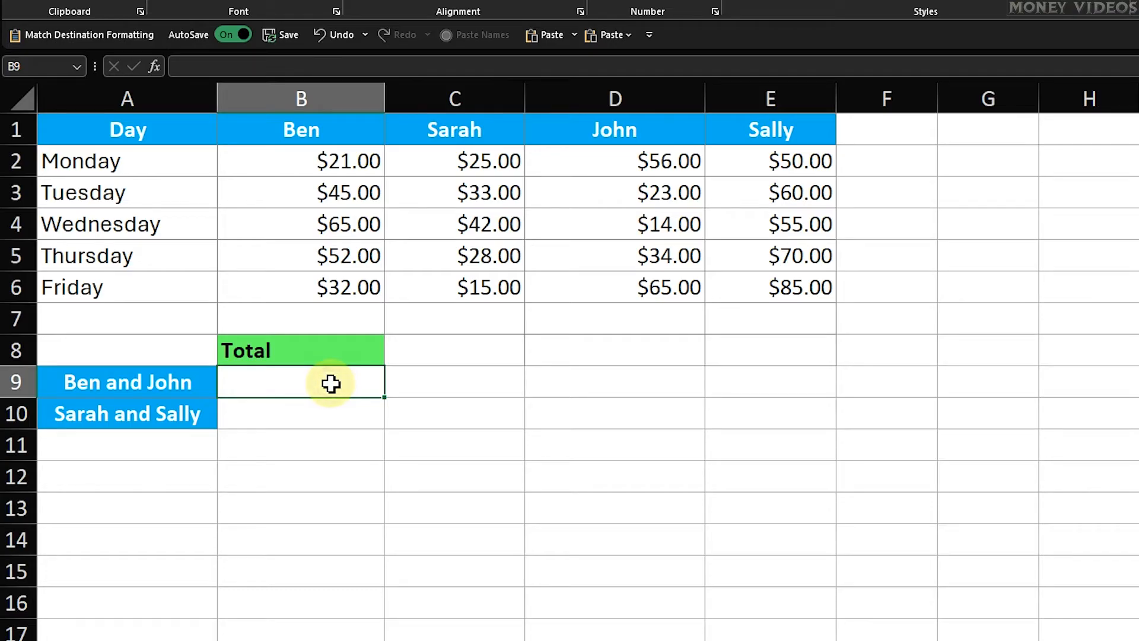
mouse_move(335, 559)
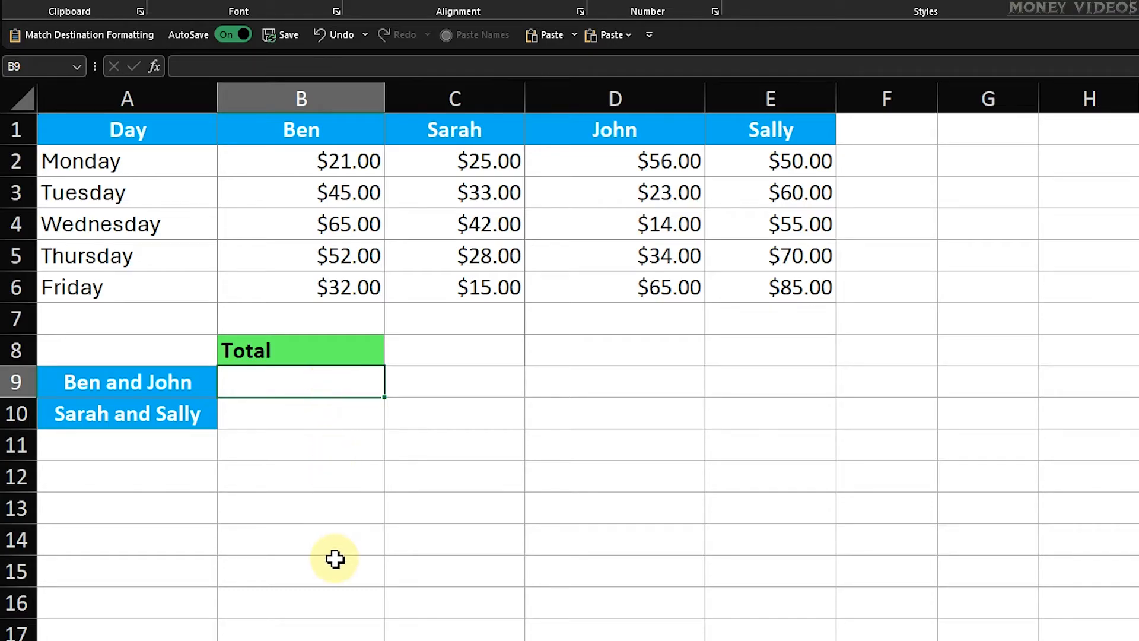
Step: Enter =SUM(B2:B6)+SUM(D2:D6) in B9 for the Ben and John total
type("=sum(")
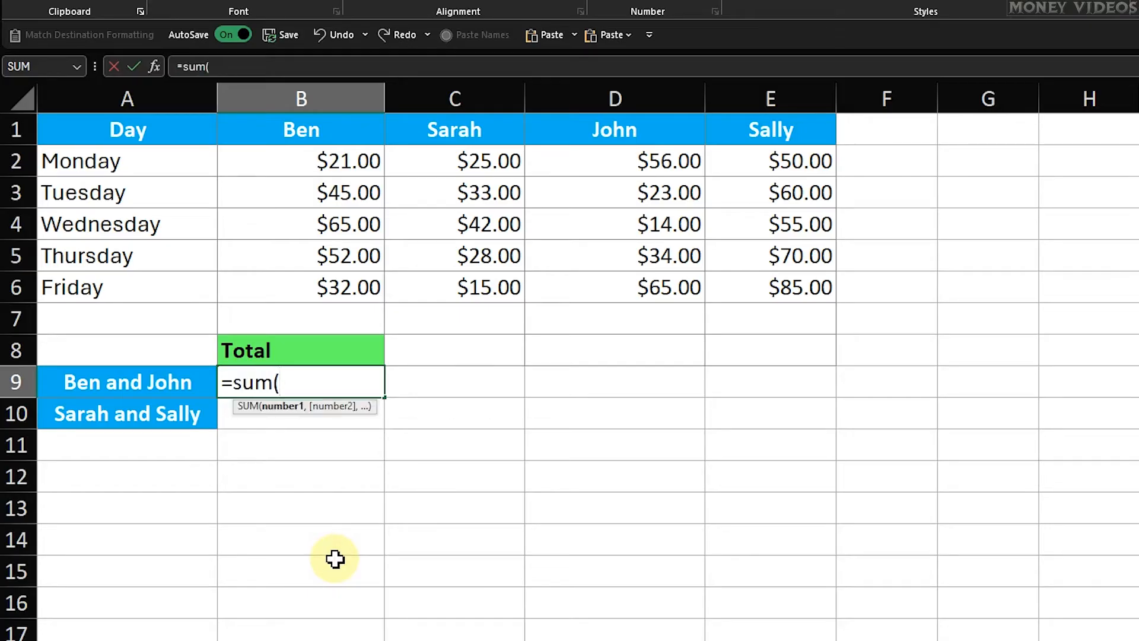
left_click(300, 161)
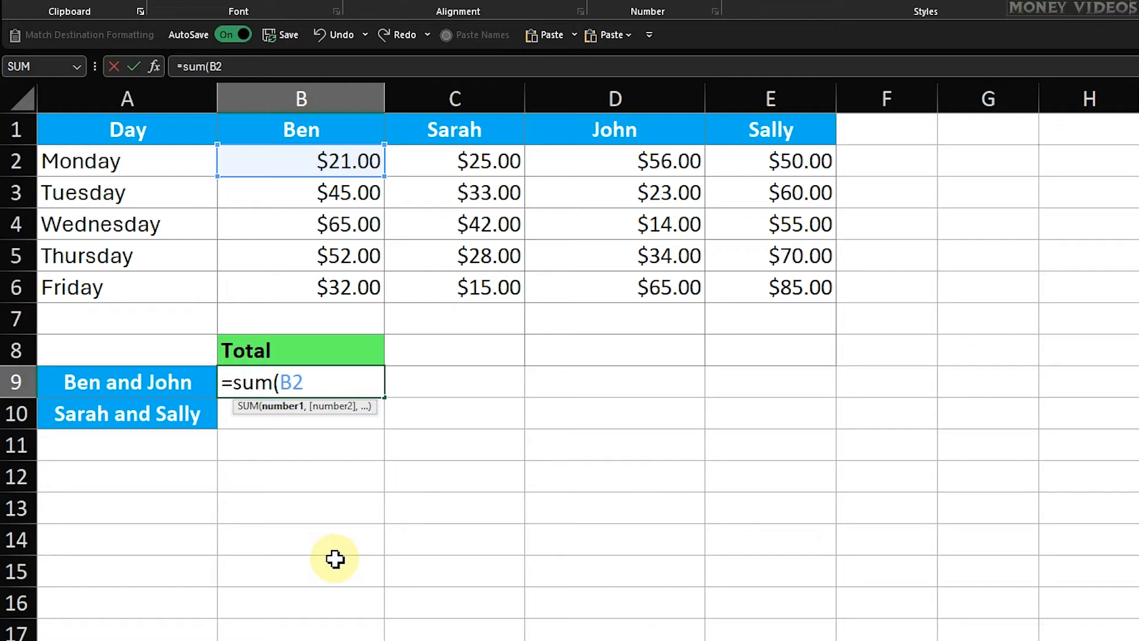
type(":B6")
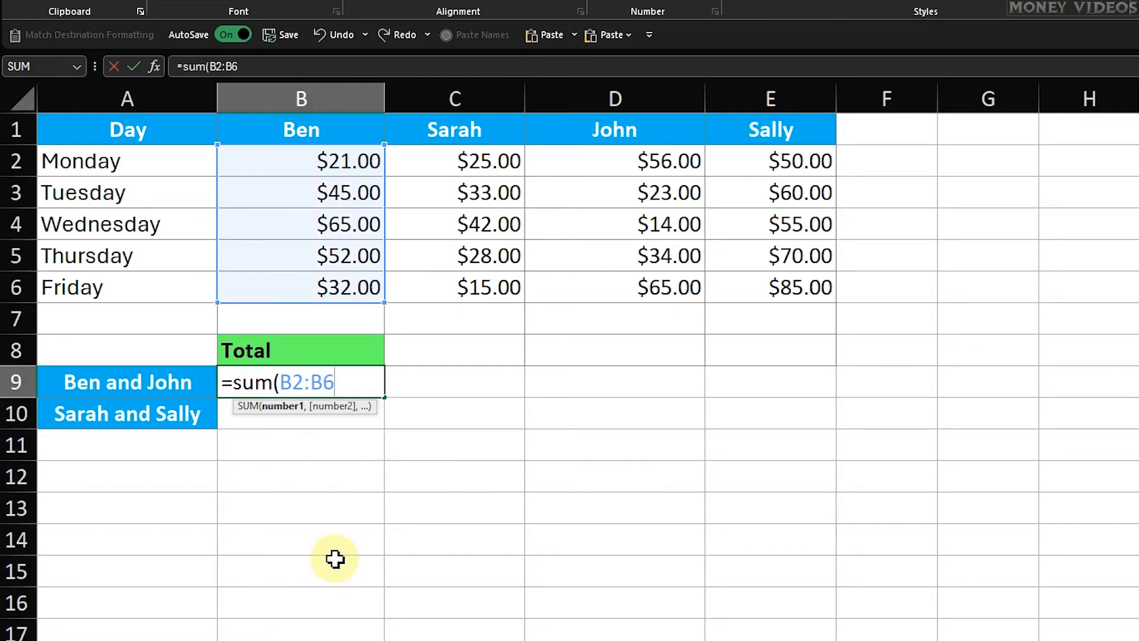
type(") +")
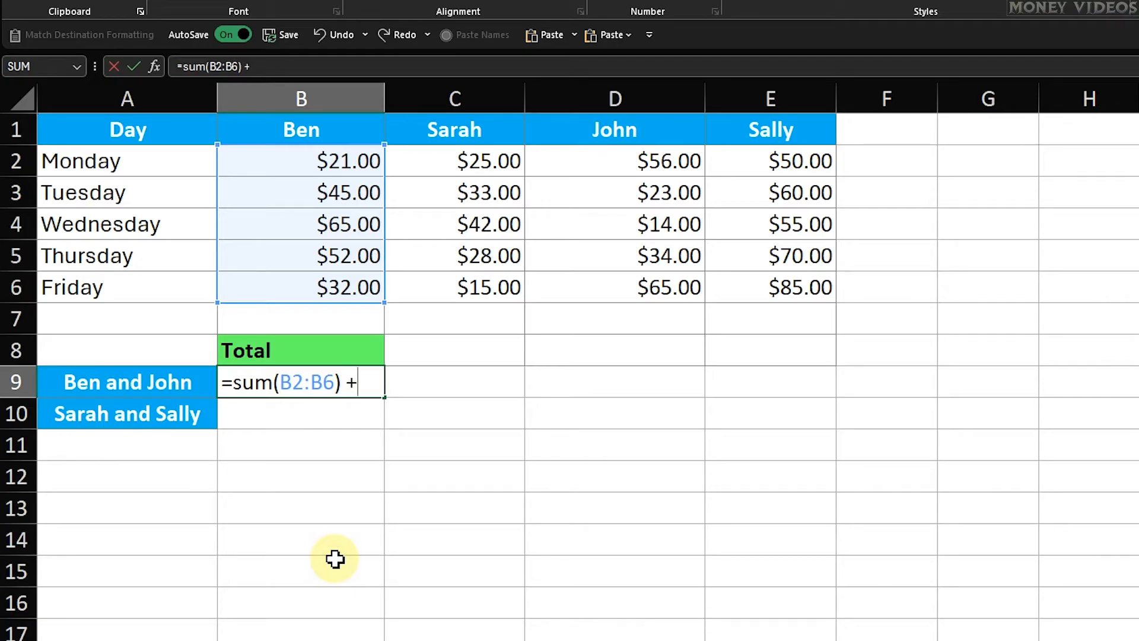
type("su")
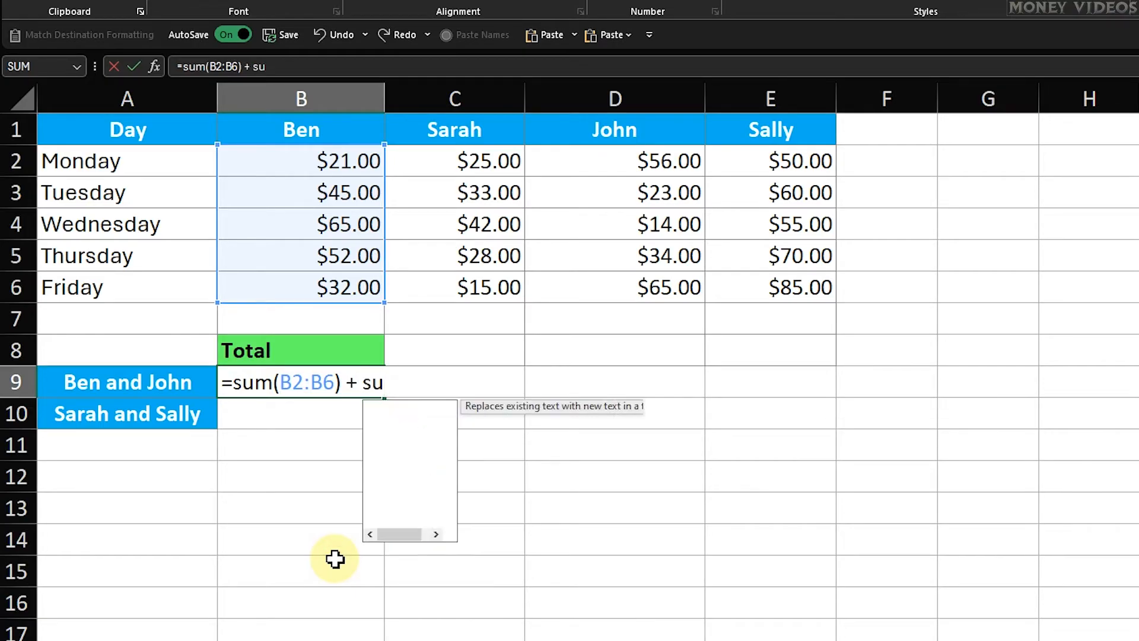
type("m(")
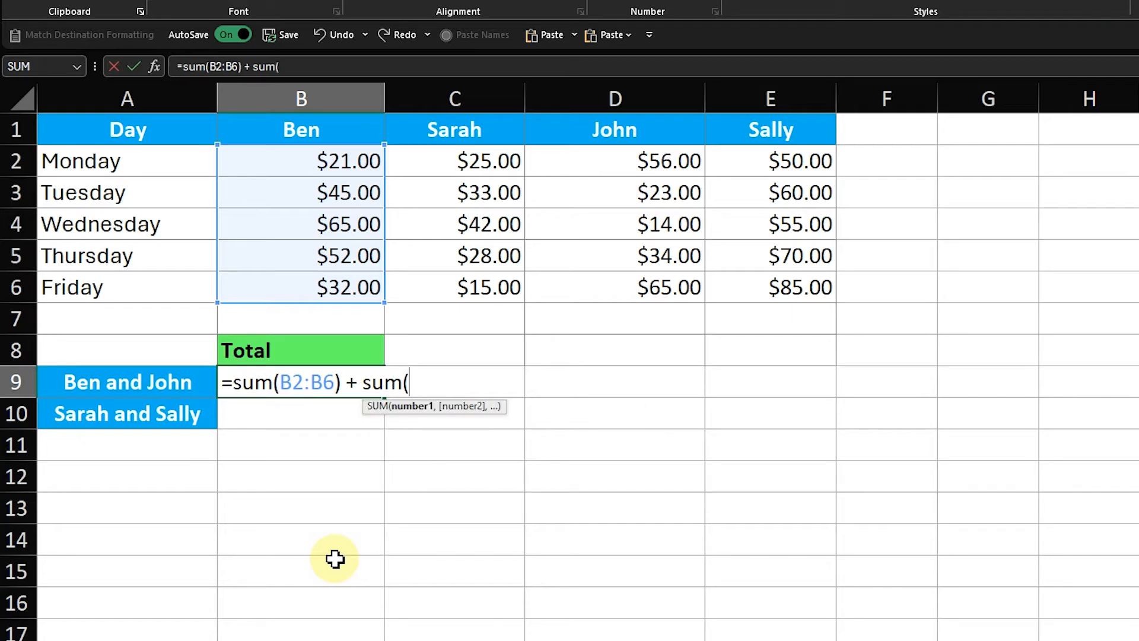
type("D2:D")
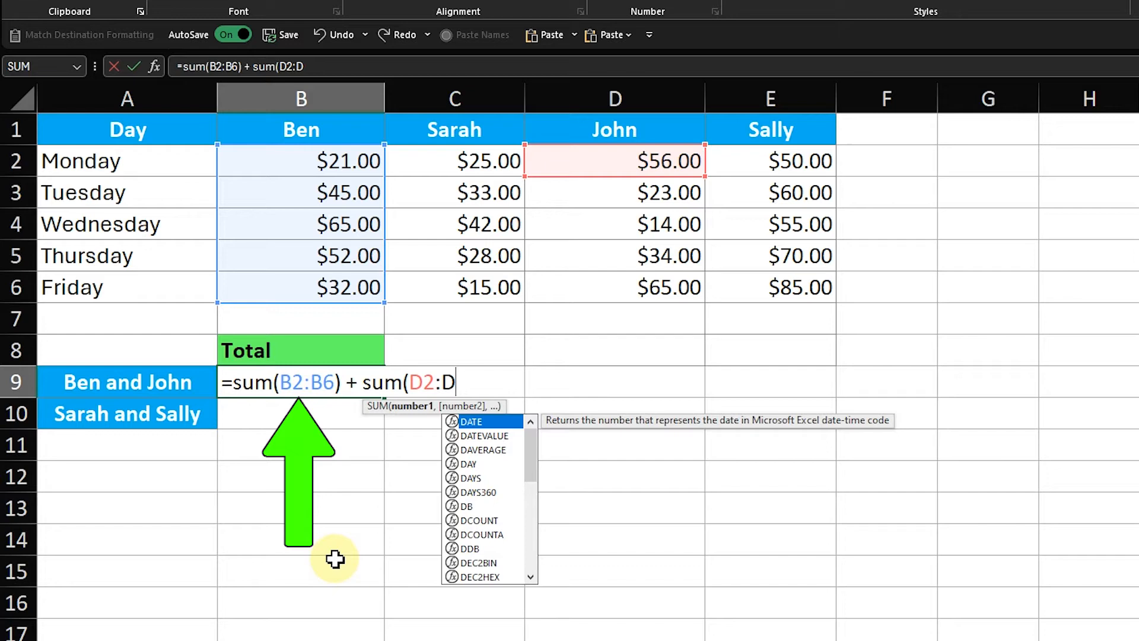
type("6")
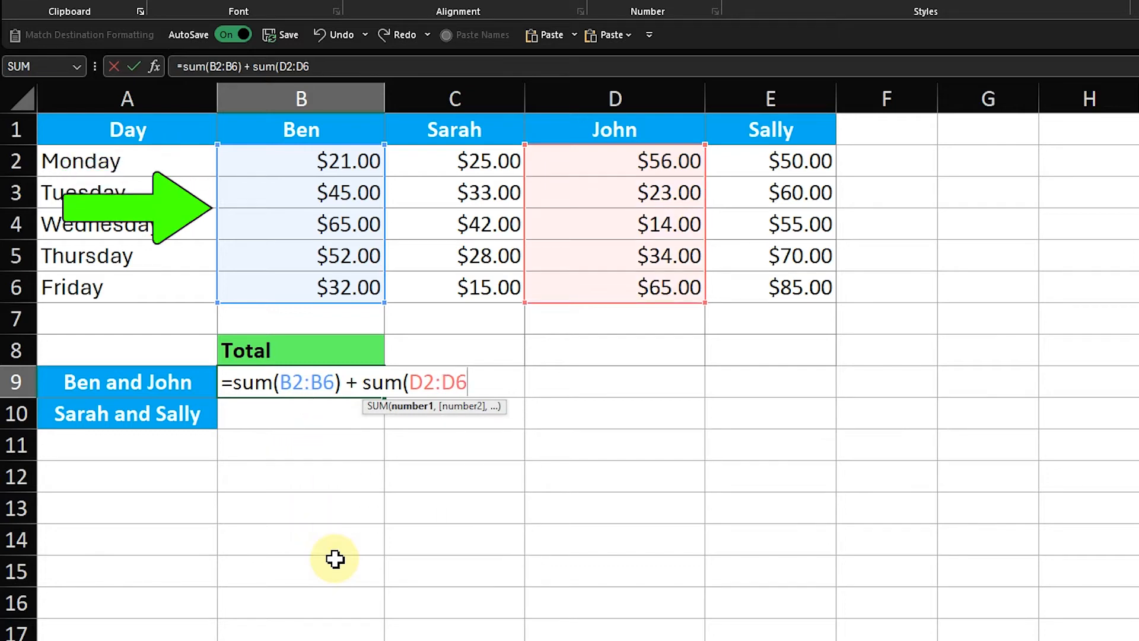
type(")")
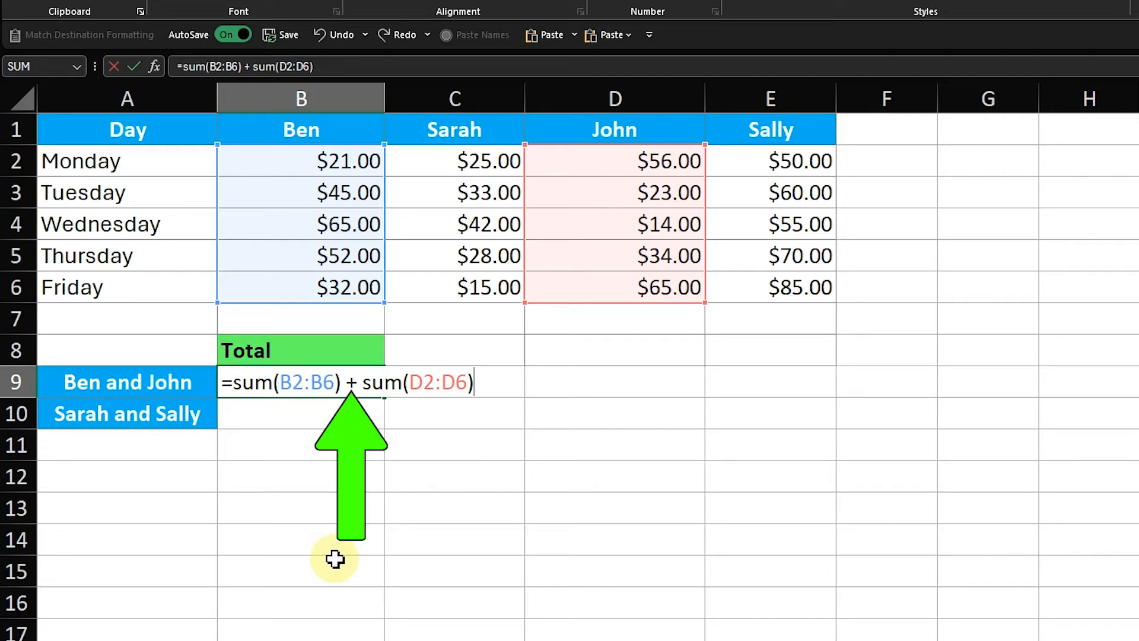
key("Return")
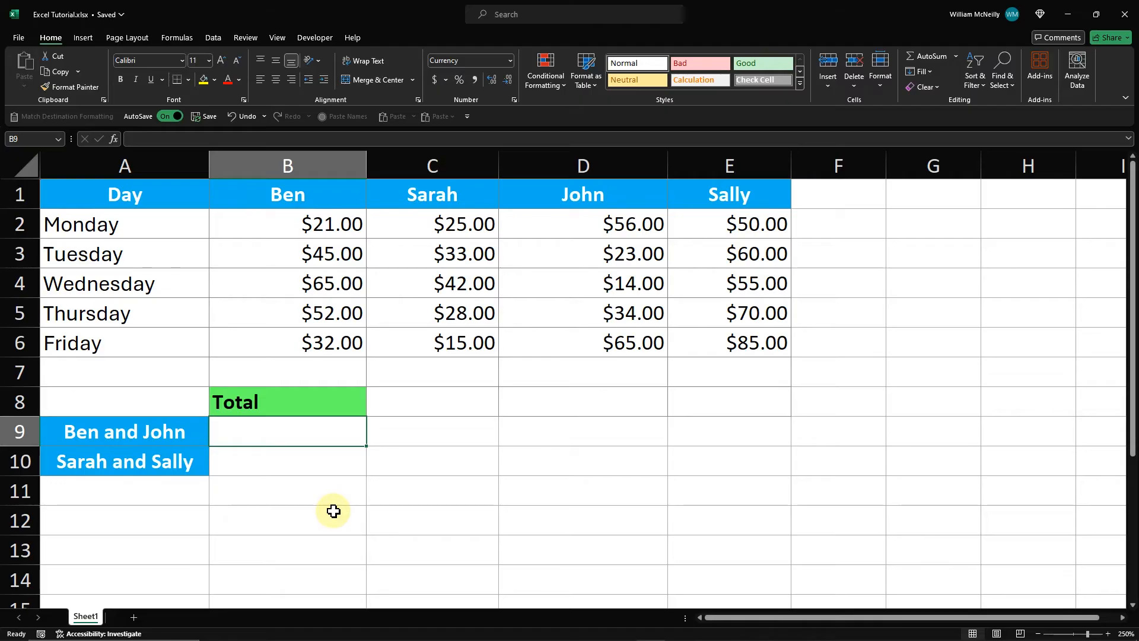
mouse_move(329, 435)
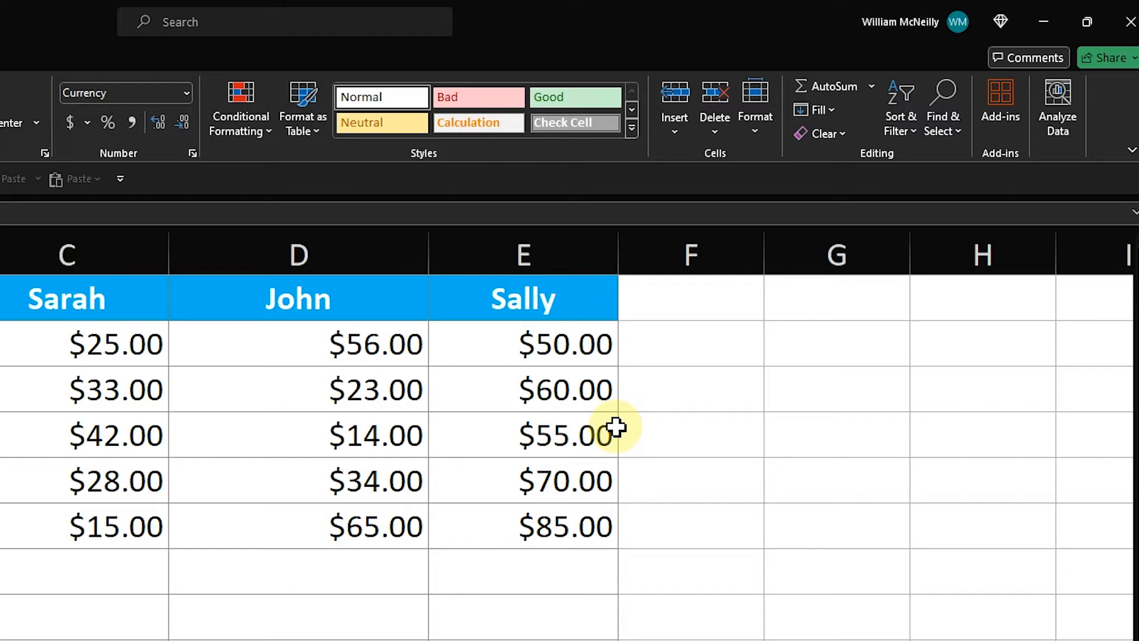
Step: Confirm the Ben and John total in B9 displays $407.00
left_click(879, 71)
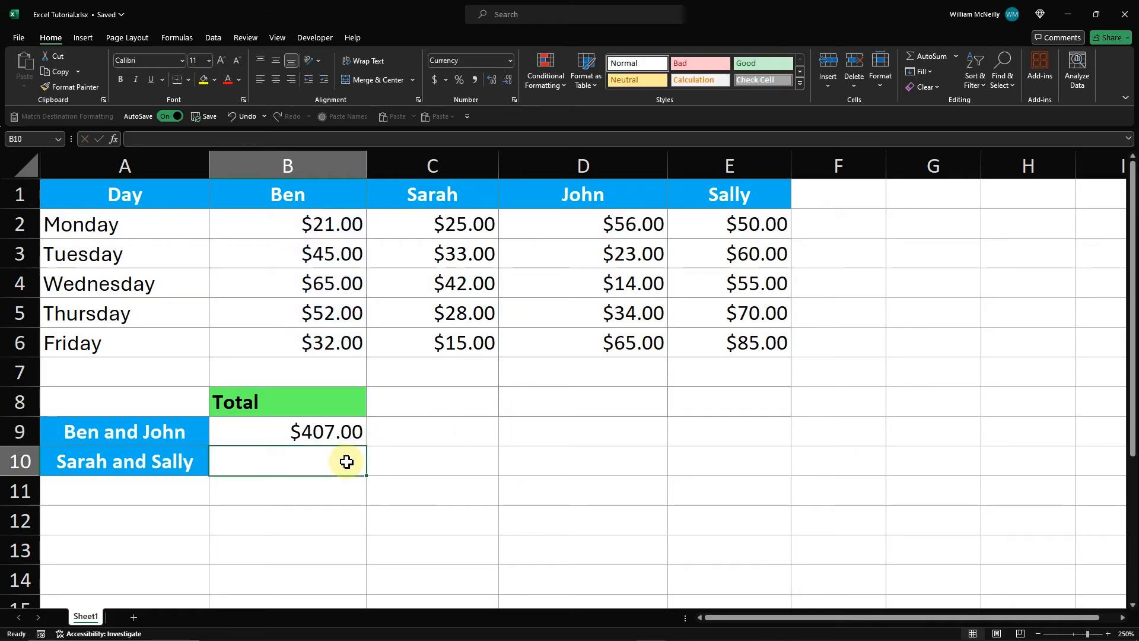
mouse_move(928, 57)
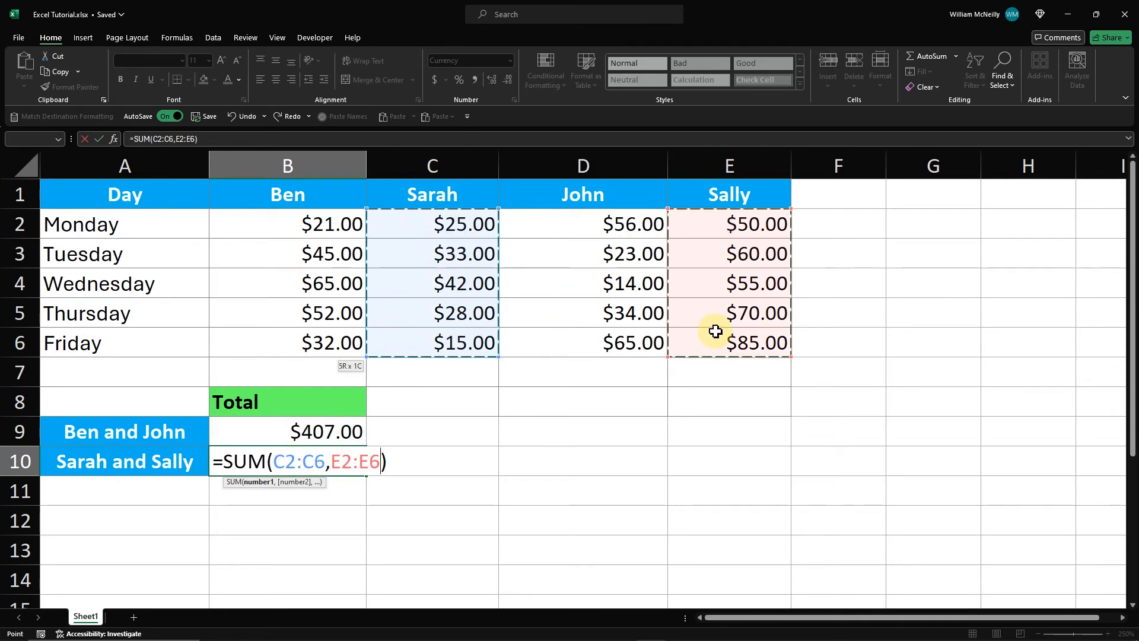
Step: Confirm =SUM(C2:C6,E2:E6) in B10, giving the Sarah and Sally total $463.00
key("Return")
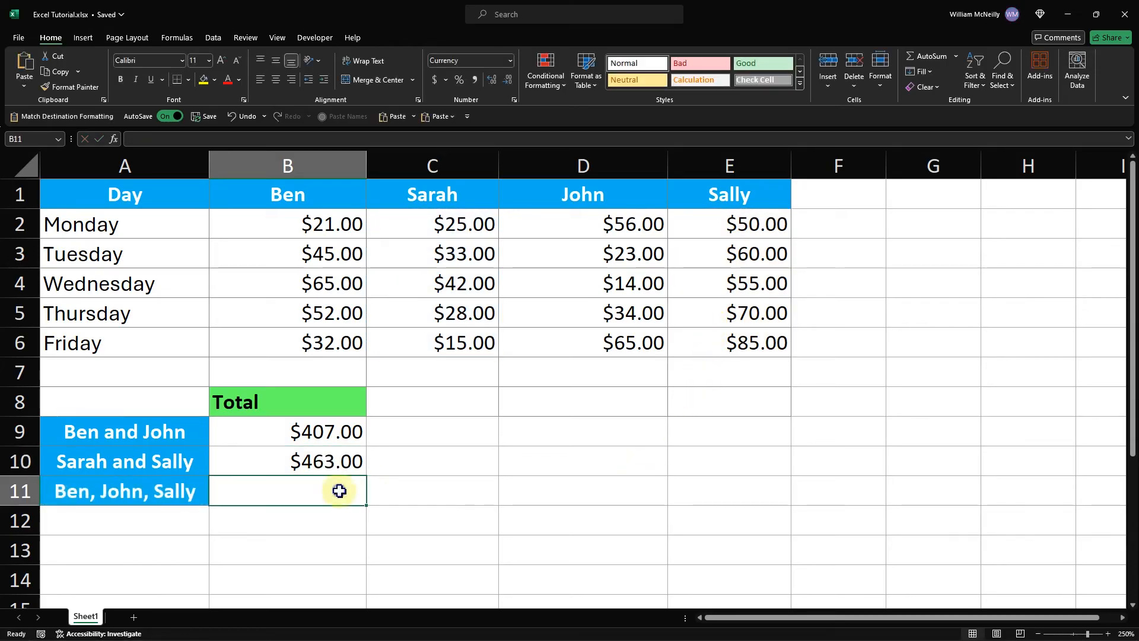
Step: Enter =SUM(B2:B6,D2:D6,E2:E6) in B11, giving $739.00
left_click(931, 57)
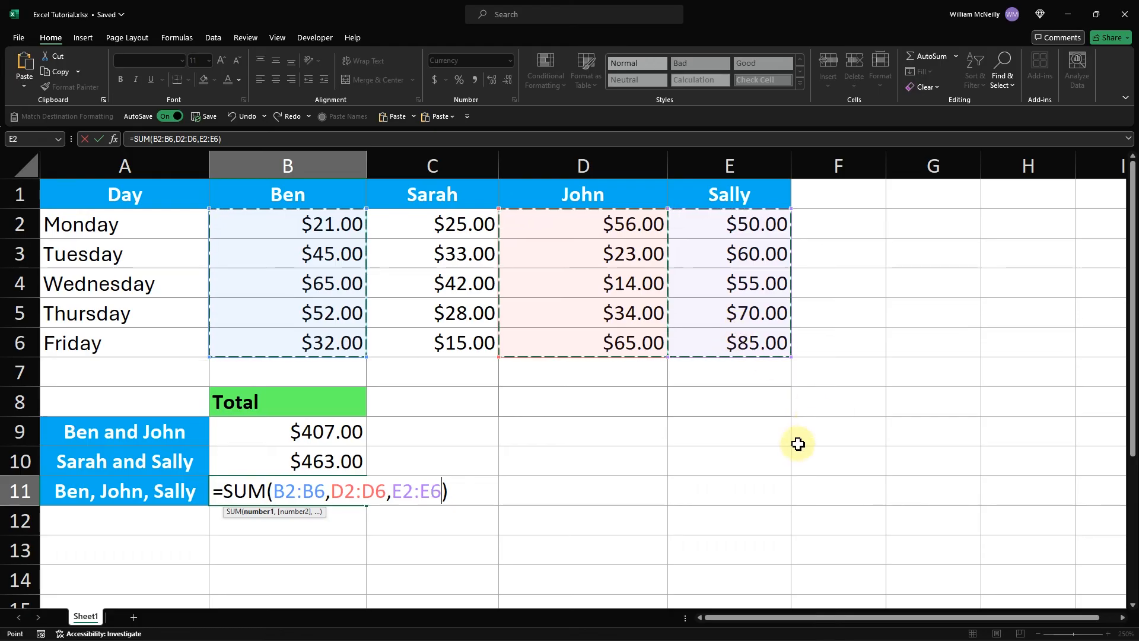
mouse_move(772, 465)
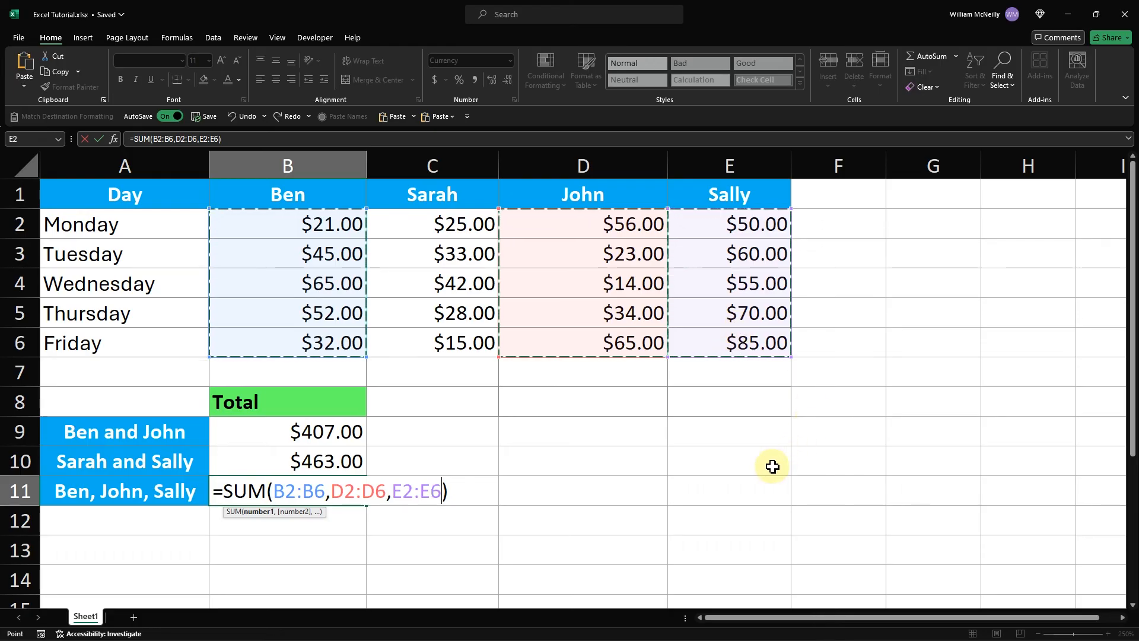
key("Return")
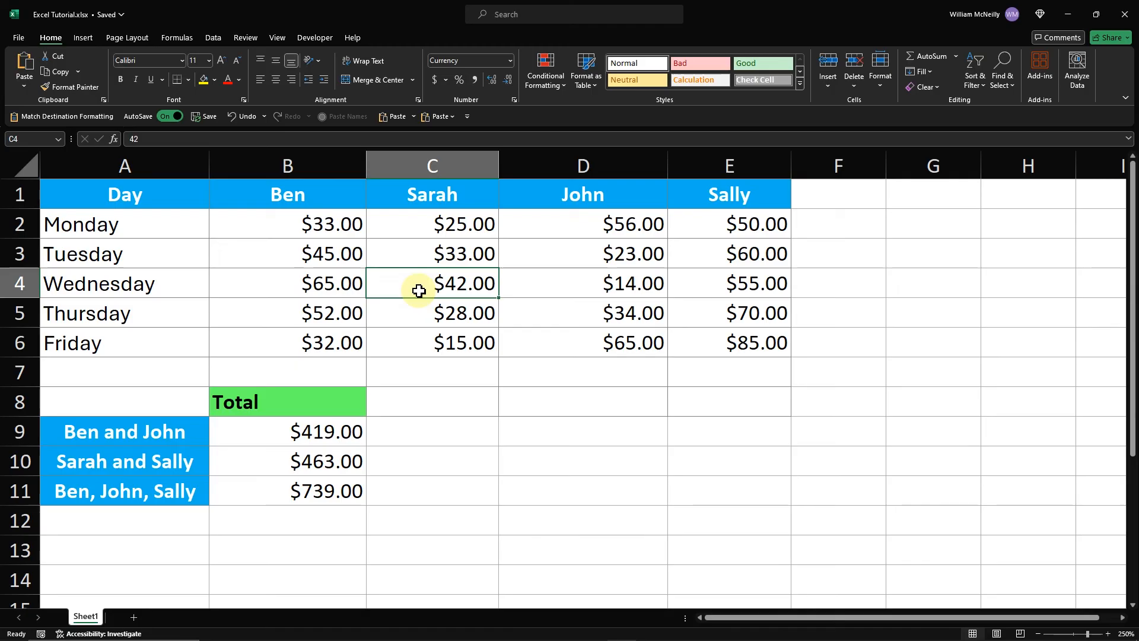
Step: Change daily amounts to 80, 47 and 23, updating totals to $473, $493, $785
type("80")
left_click(583, 283)
type("77")
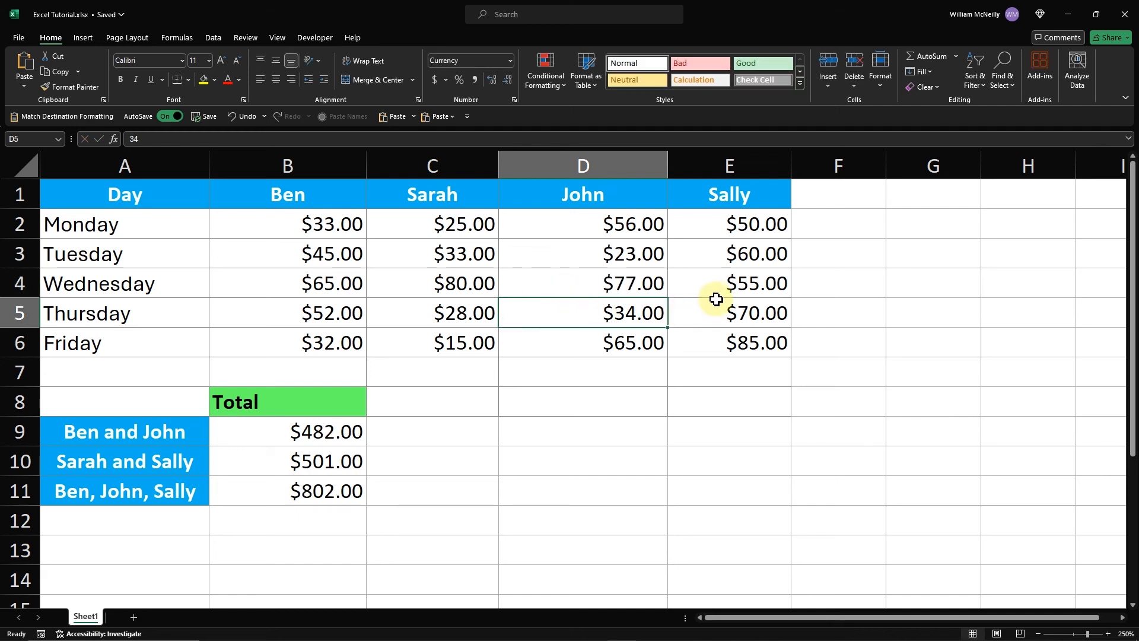
left_click(729, 284)
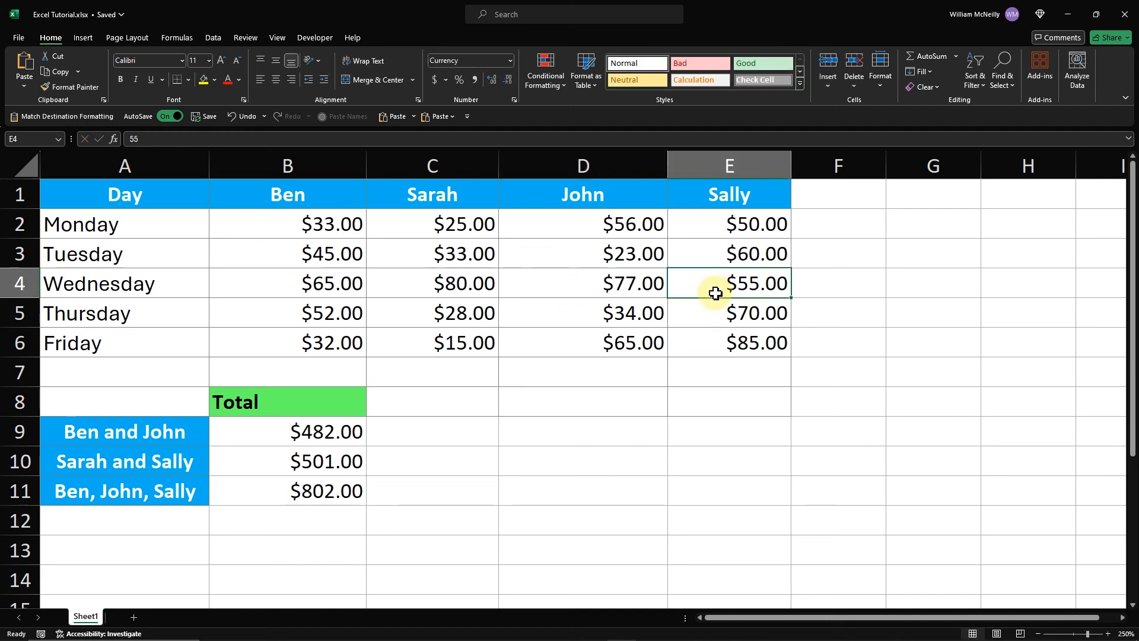
type("47")
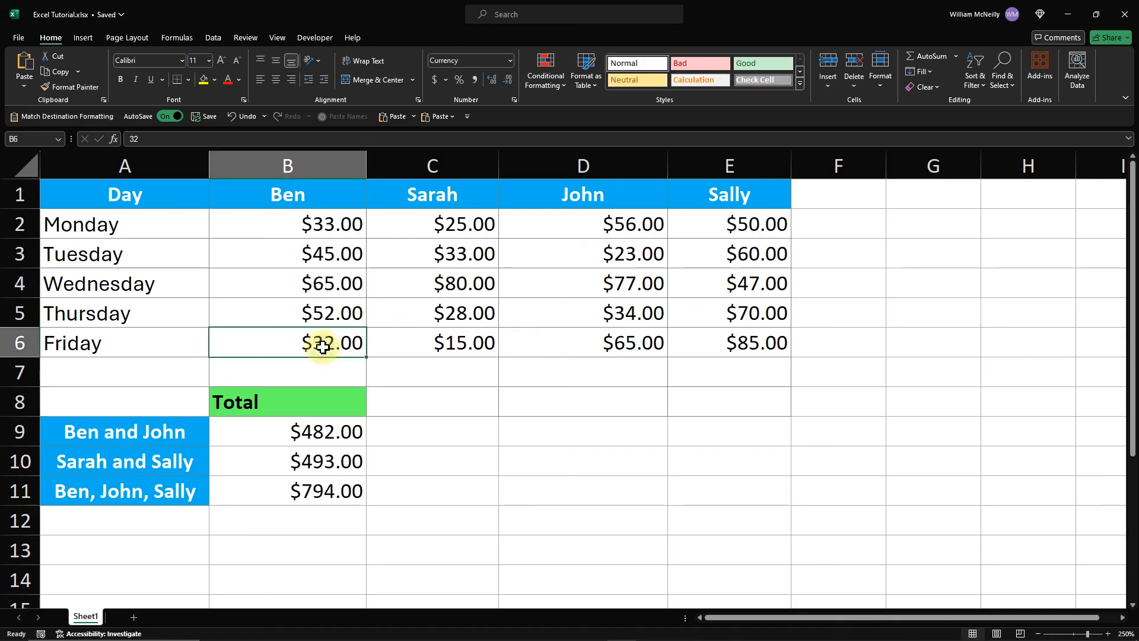
type("23")
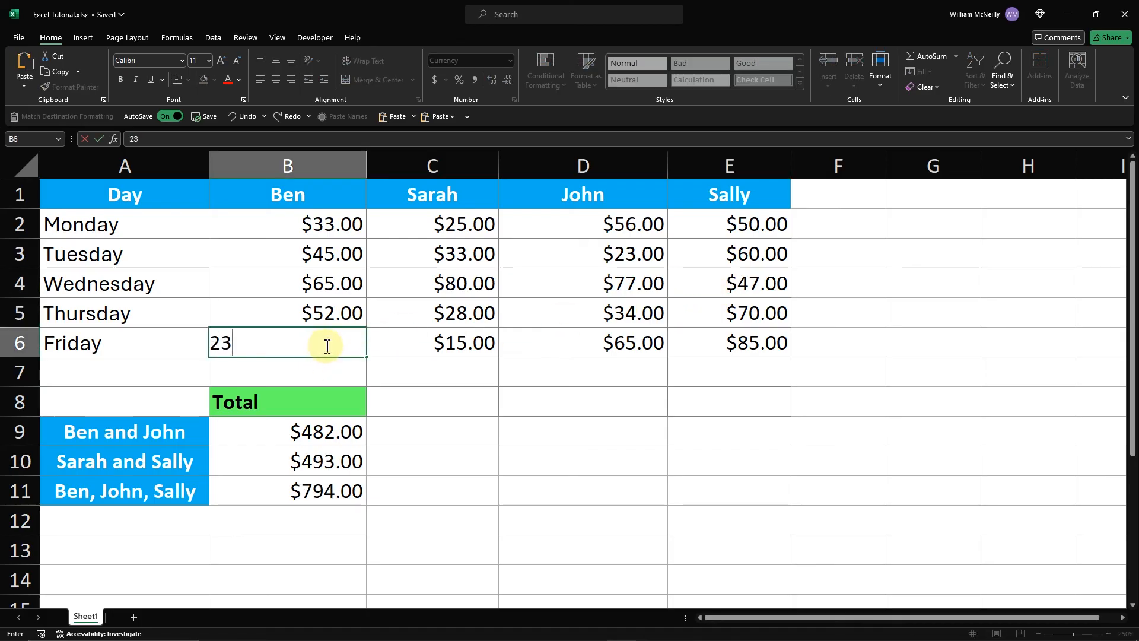
left_click(582, 343)
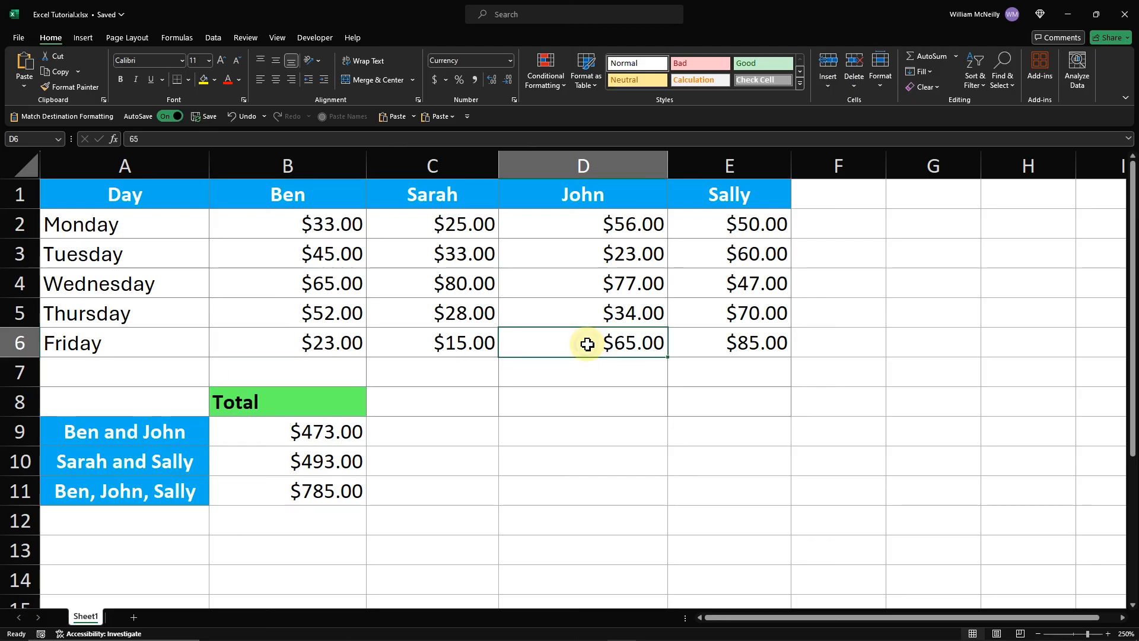